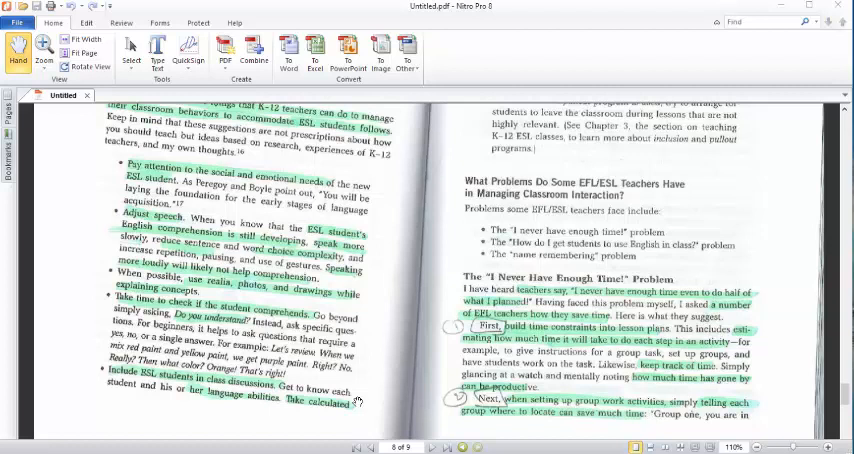
pyautogui.moveTo(419, 225)
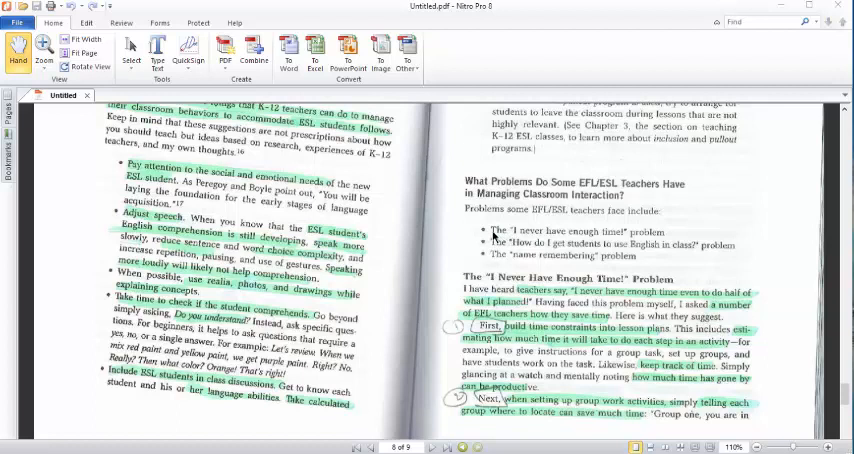
pyautogui.moveTo(522, 238)
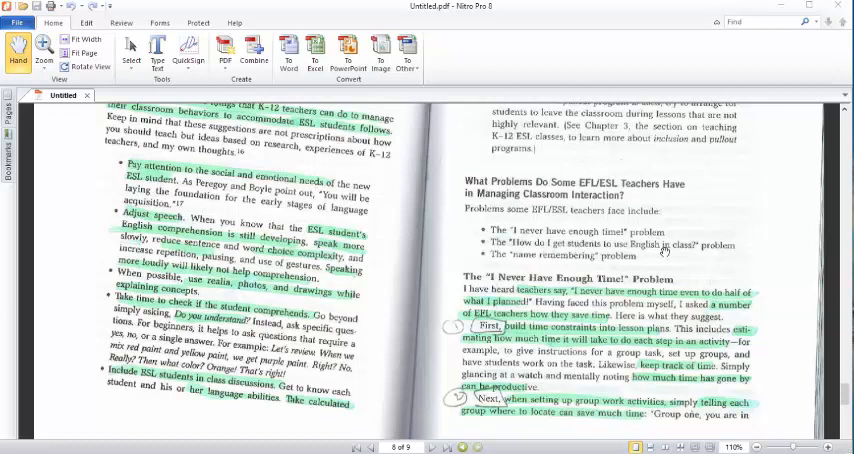
pyautogui.moveTo(717, 257)
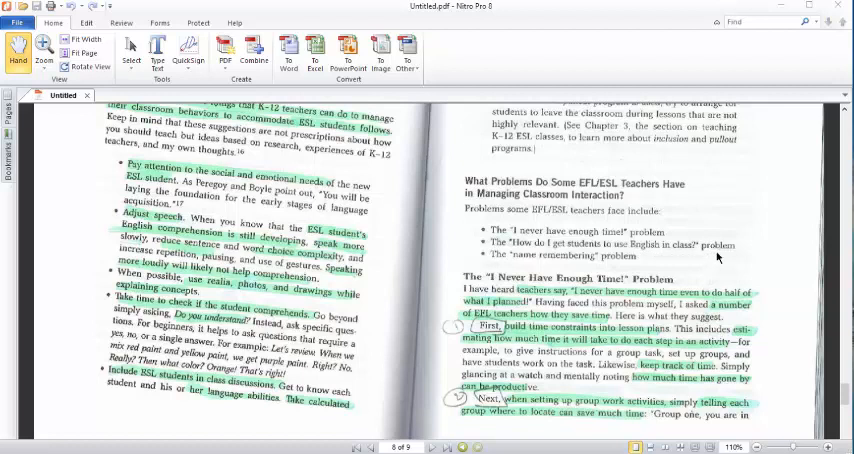
pyautogui.moveTo(517, 269)
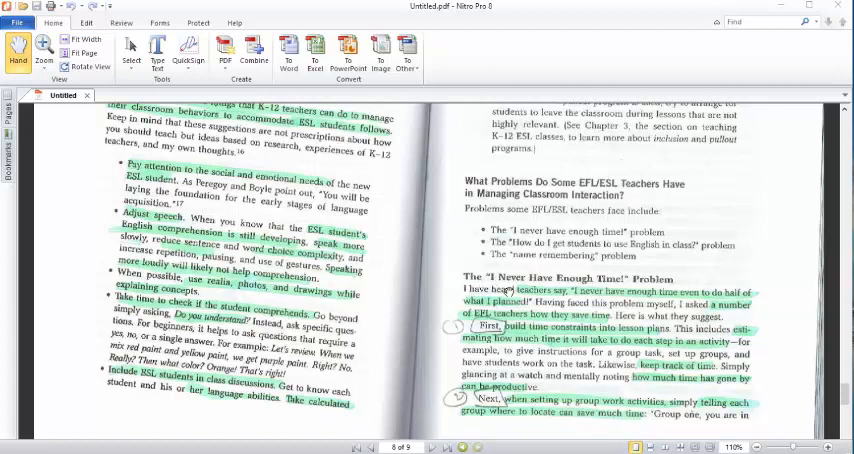
pyautogui.moveTo(575, 288)
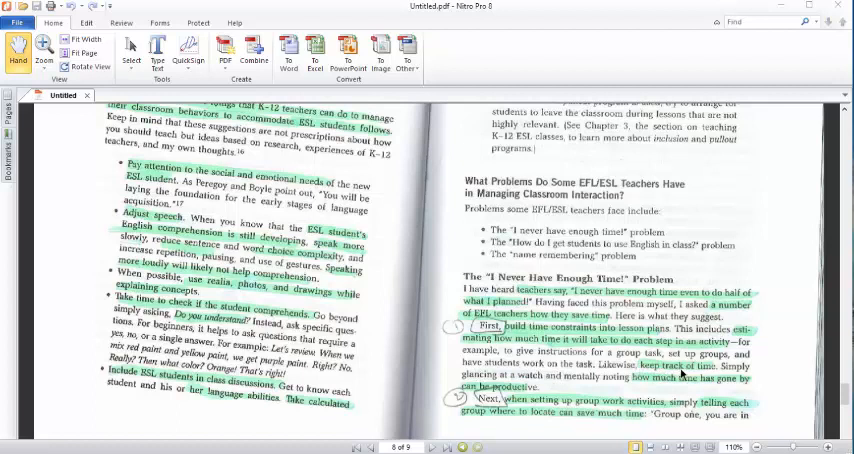
pyautogui.moveTo(705, 390)
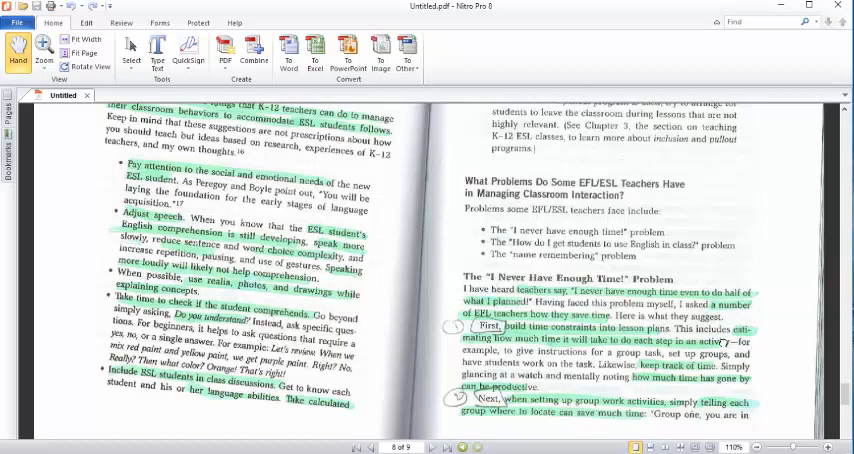
pyautogui.scroll(-3)
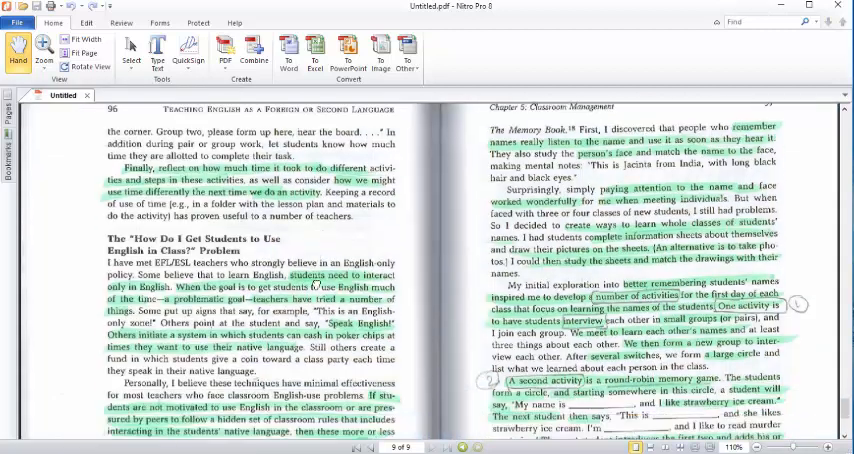
pyautogui.scroll(-3)
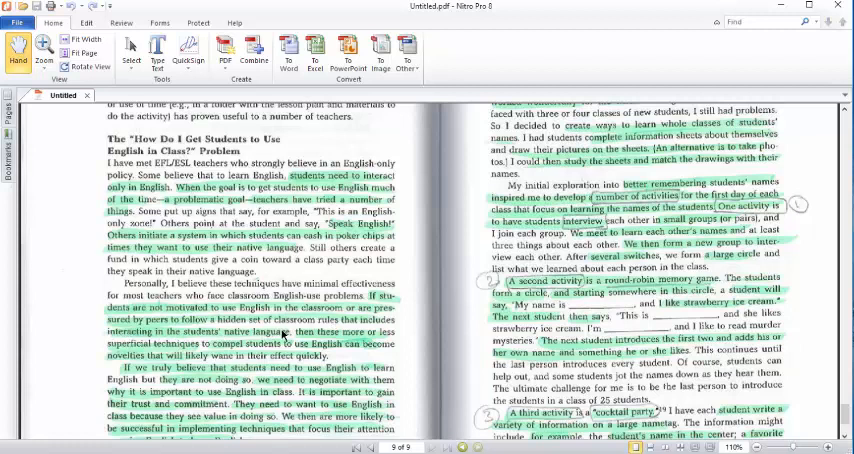
pyautogui.moveTo(255, 399)
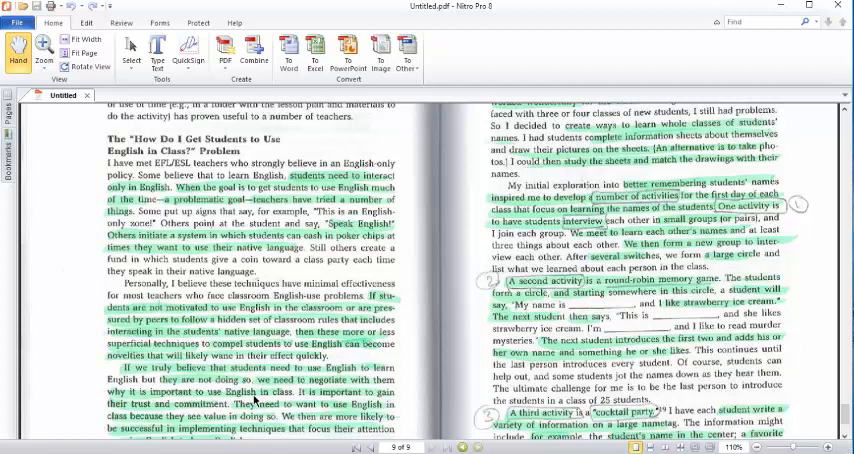
pyautogui.moveTo(253, 399)
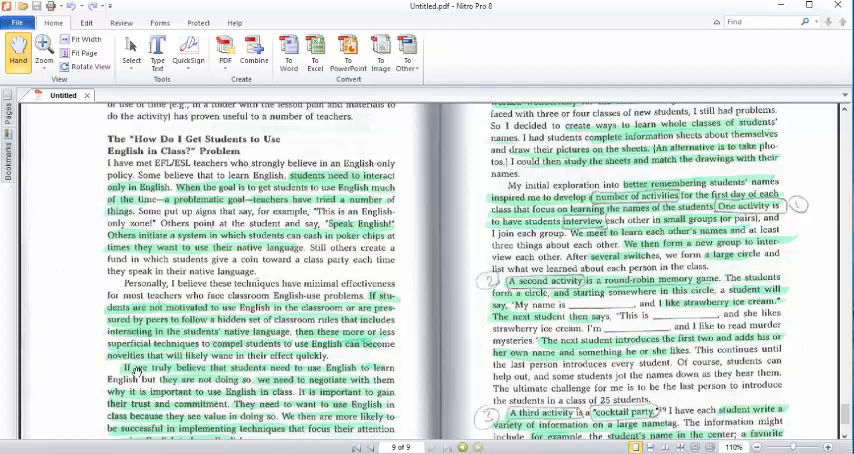
pyautogui.moveTo(197, 364)
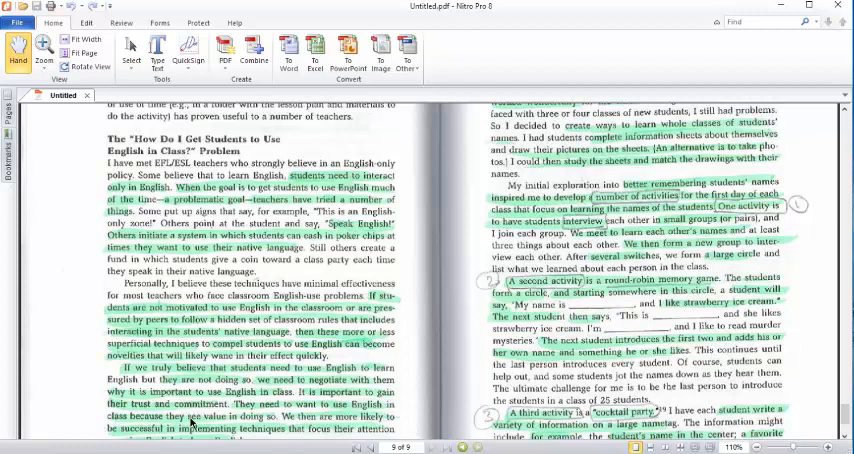
pyautogui.scroll(-3)
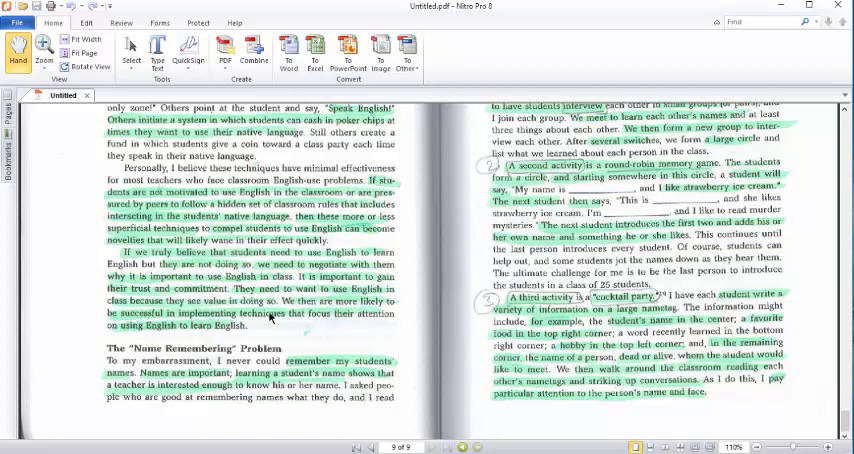
pyautogui.moveTo(105, 340)
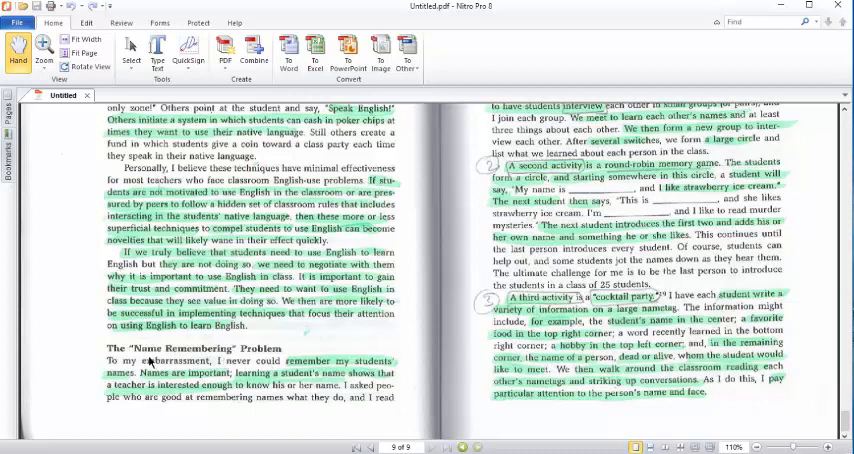
pyautogui.moveTo(289, 360)
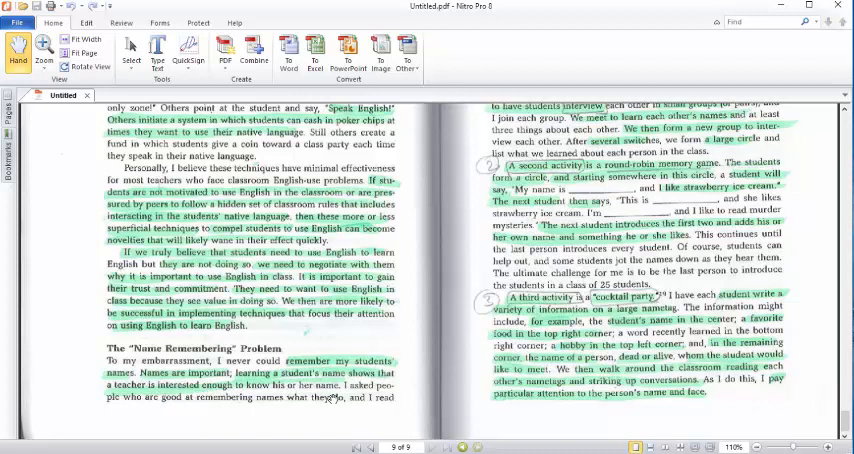
pyautogui.scroll(3)
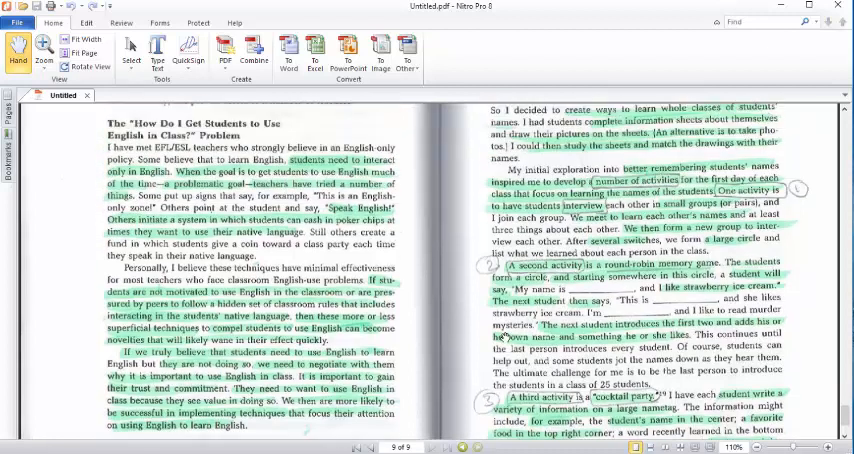
pyautogui.scroll(3)
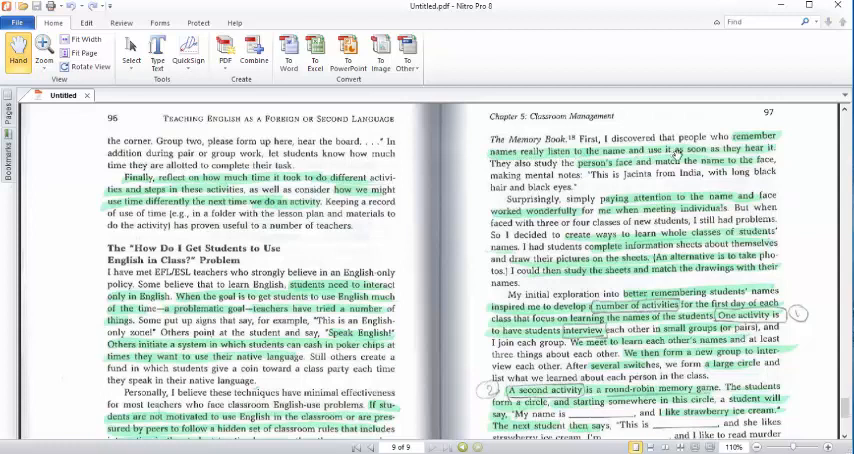
pyautogui.moveTo(730, 158)
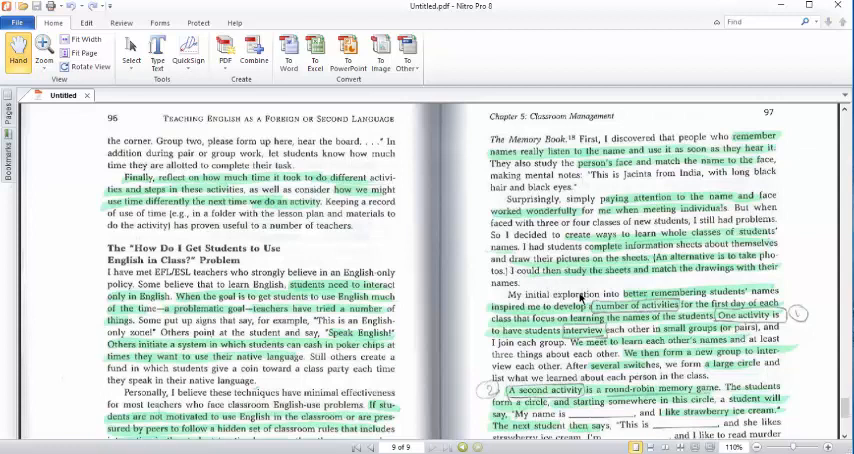
pyautogui.moveTo(728, 299)
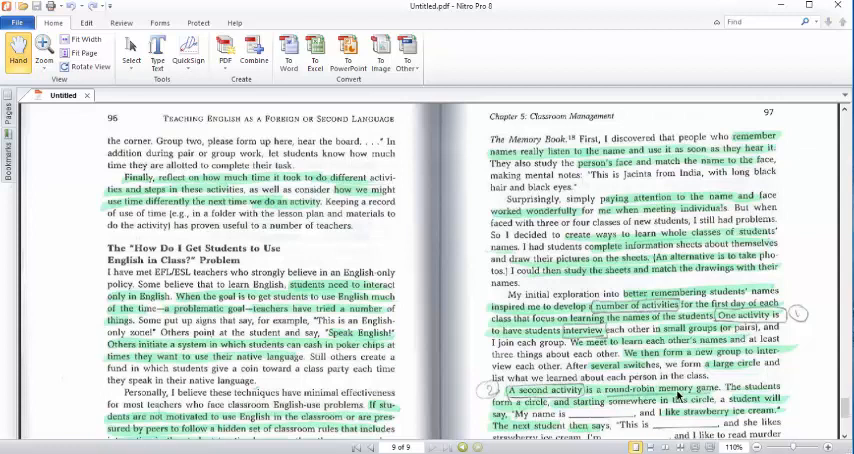
pyautogui.scroll(-3)
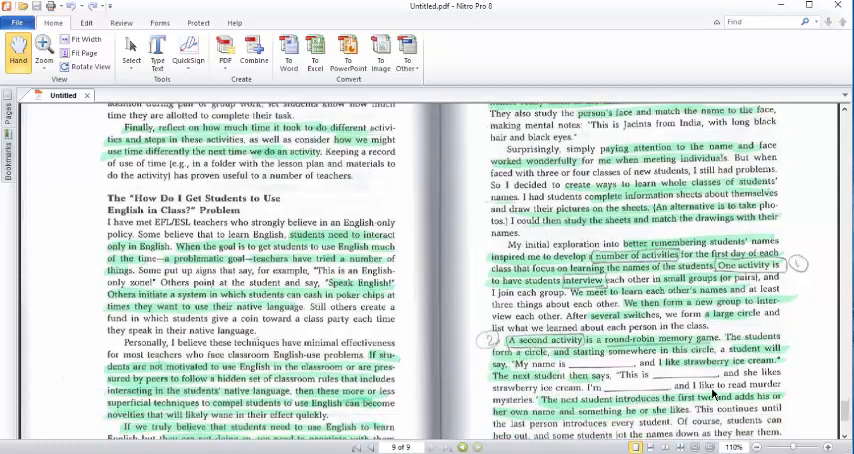
pyautogui.scroll(-3)
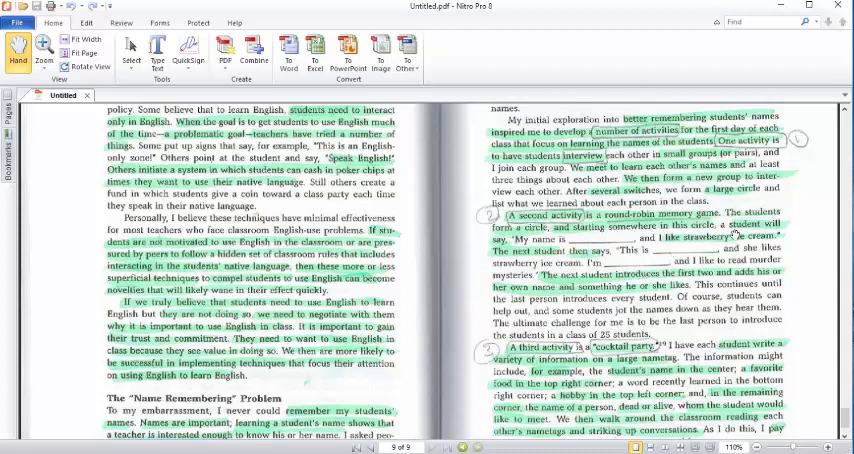
pyautogui.moveTo(679, 263)
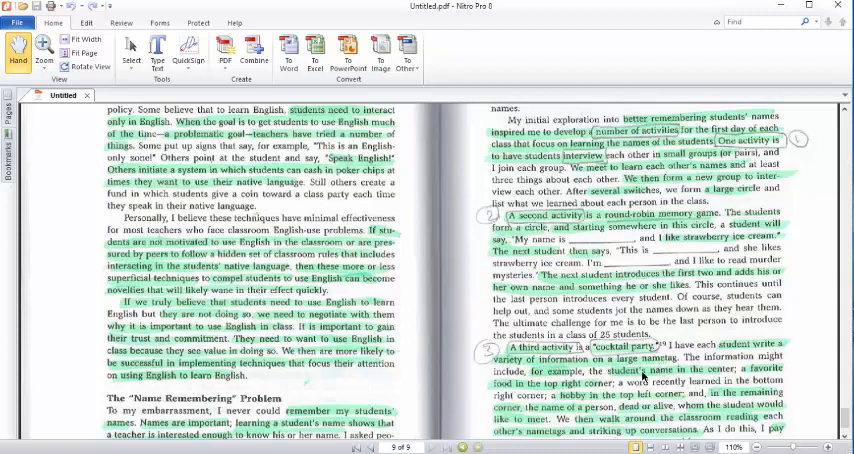
pyautogui.scroll(-3)
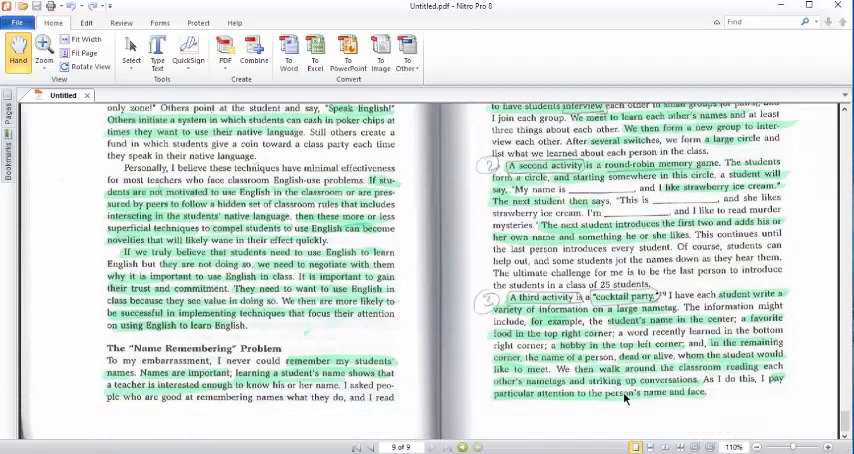